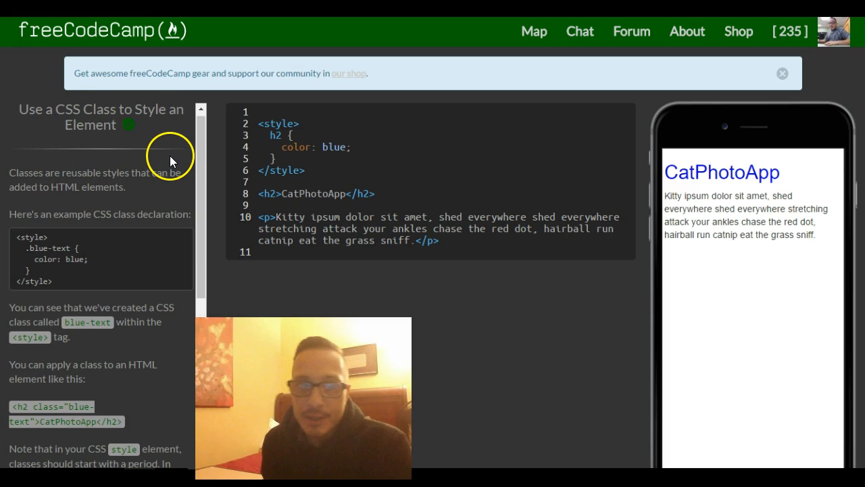
mouse_move(237, 169)
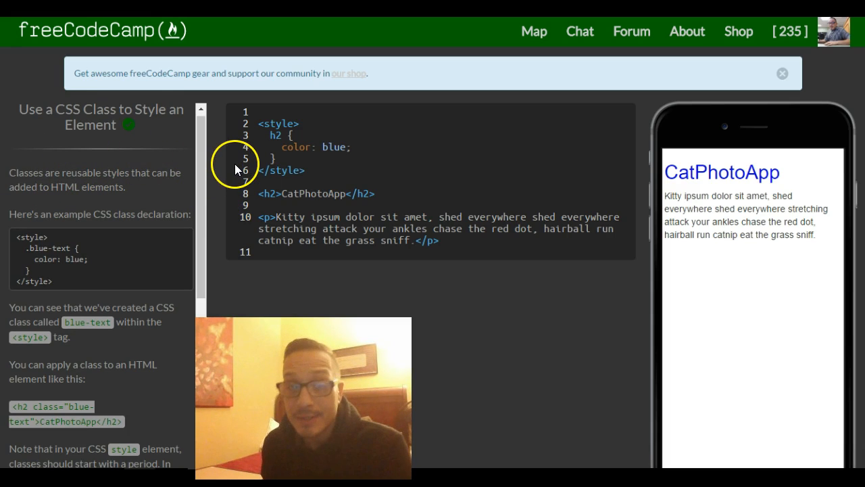
mouse_move(177, 31)
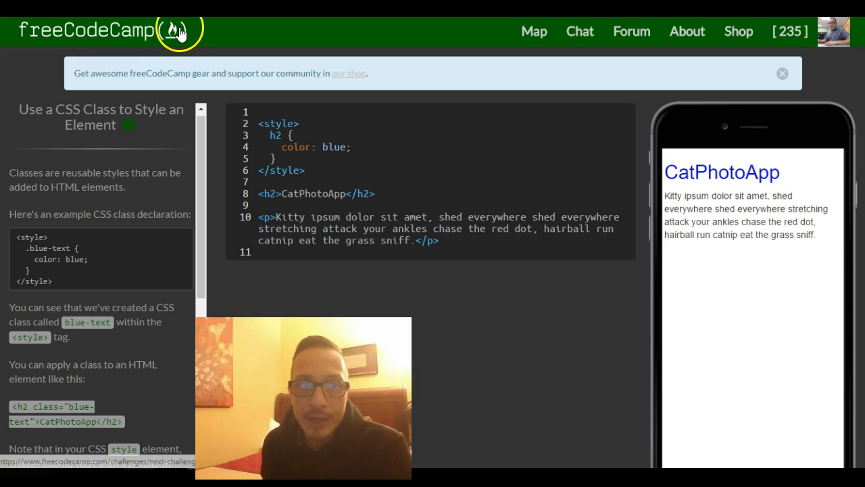
mouse_move(422, 106)
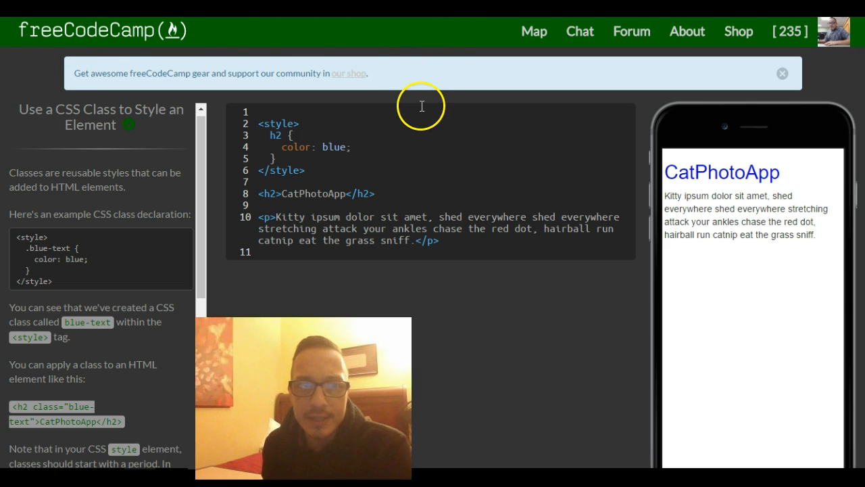
mouse_move(25, 109)
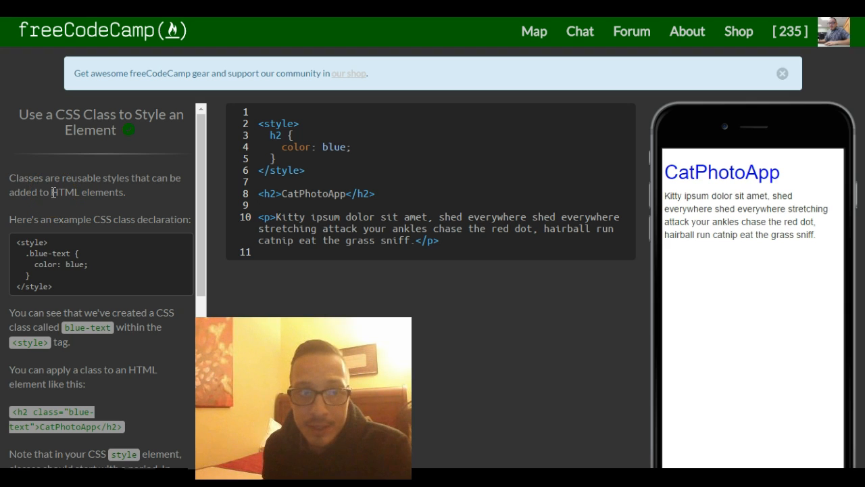
mouse_move(97, 195)
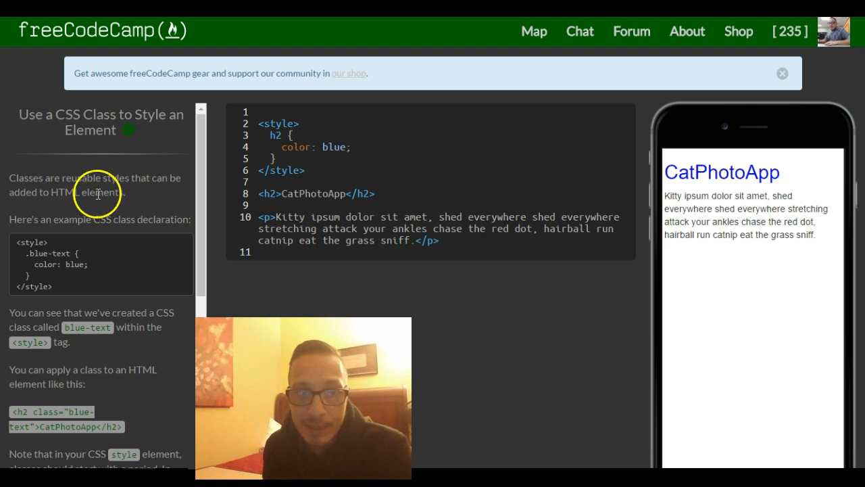
mouse_move(68, 222)
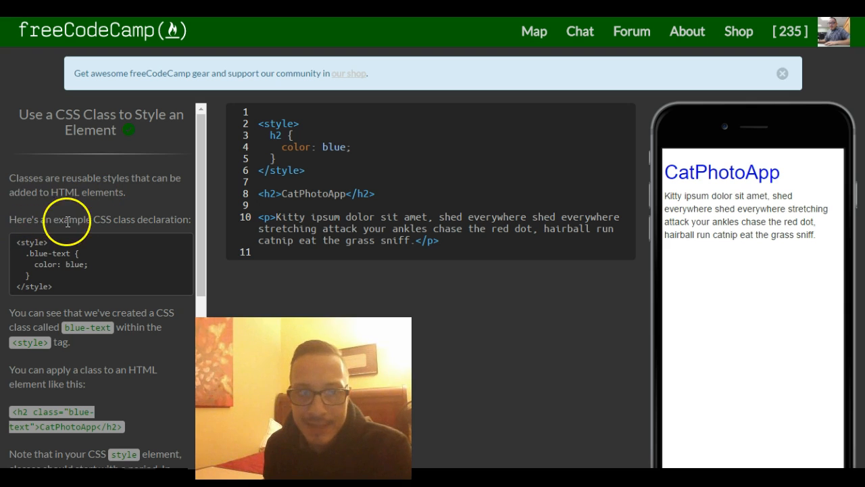
mouse_move(80, 215)
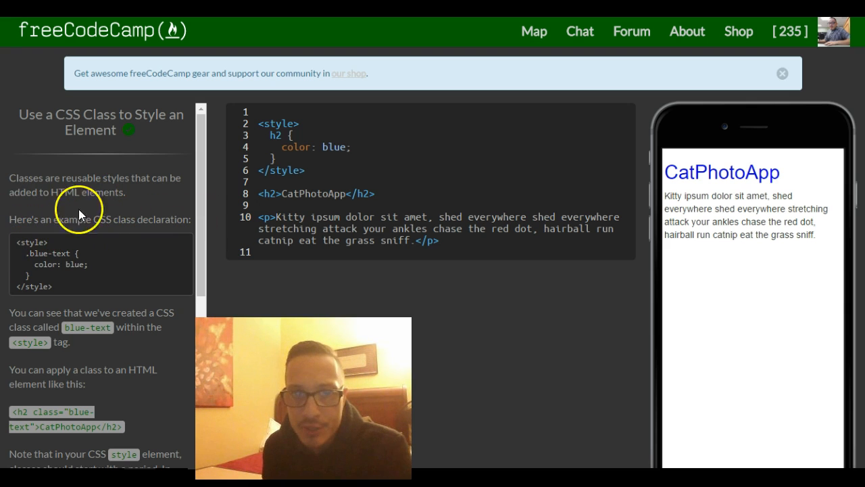
mouse_move(56, 246)
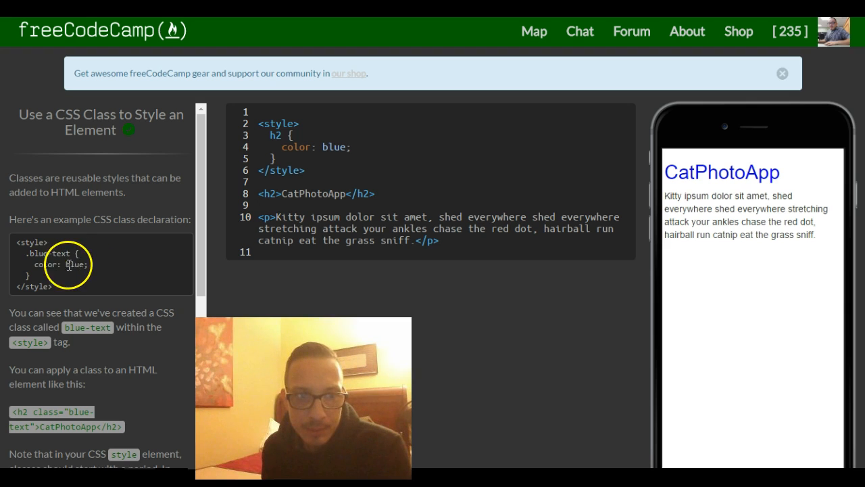
mouse_move(71, 294)
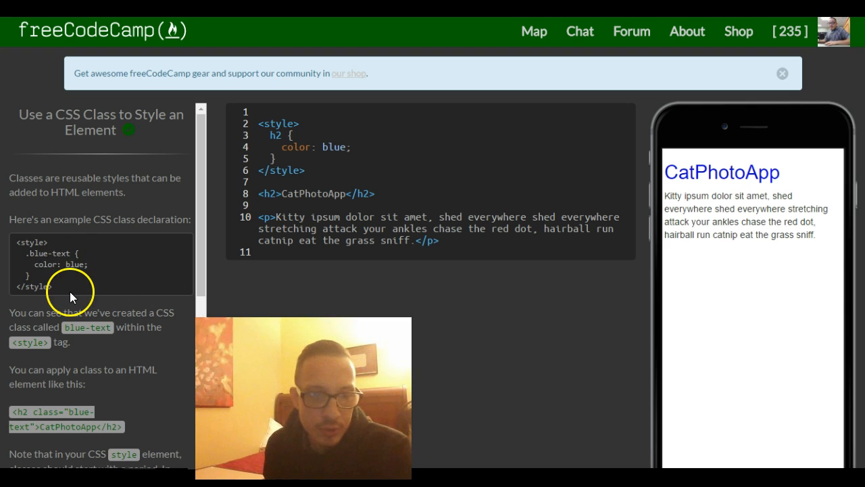
mouse_move(29, 254)
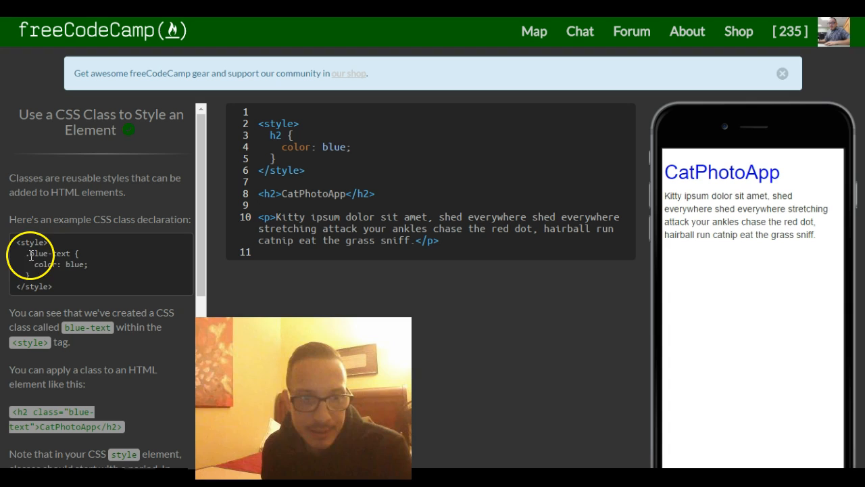
- Scroll the instructions panel to reveal the failing test that the h2 should be red
scroll("down", 3)
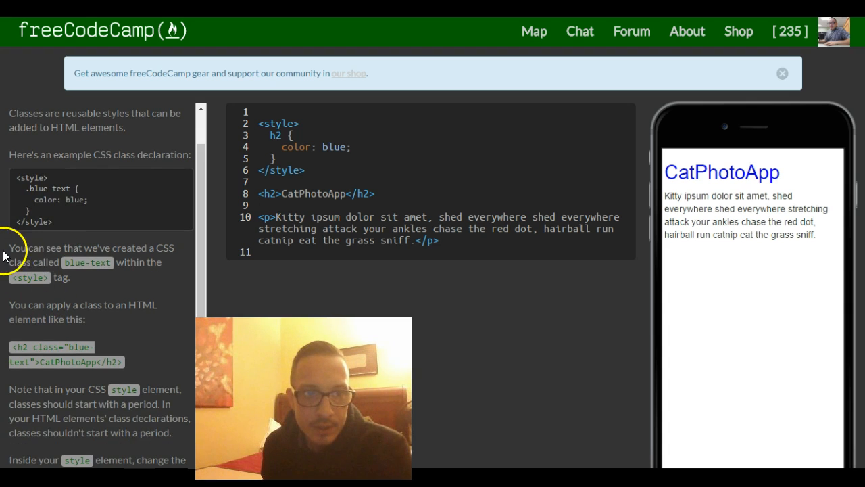
mouse_move(100, 251)
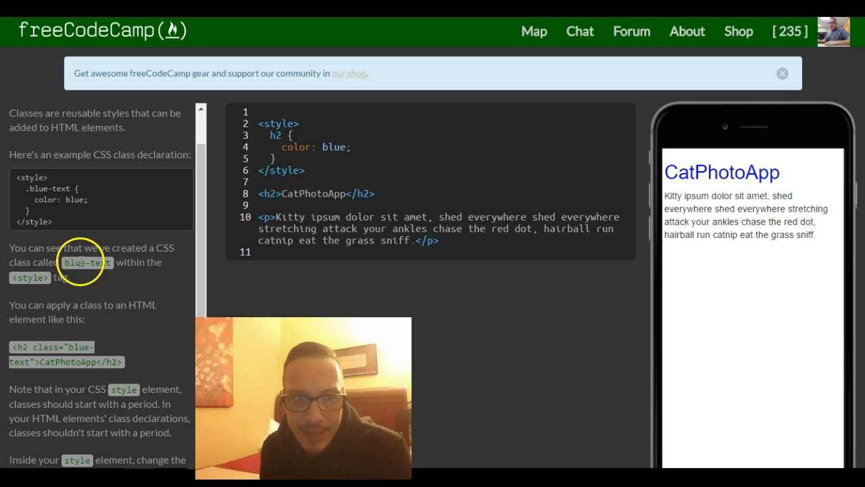
mouse_move(30, 297)
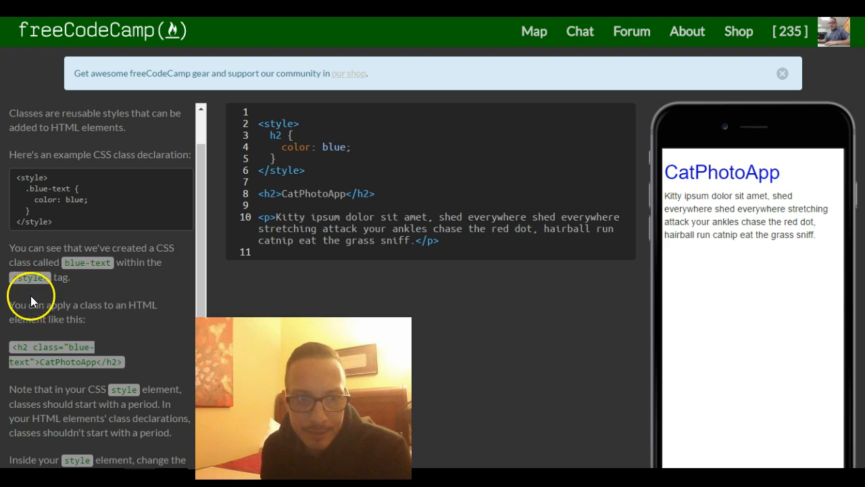
mouse_move(102, 306)
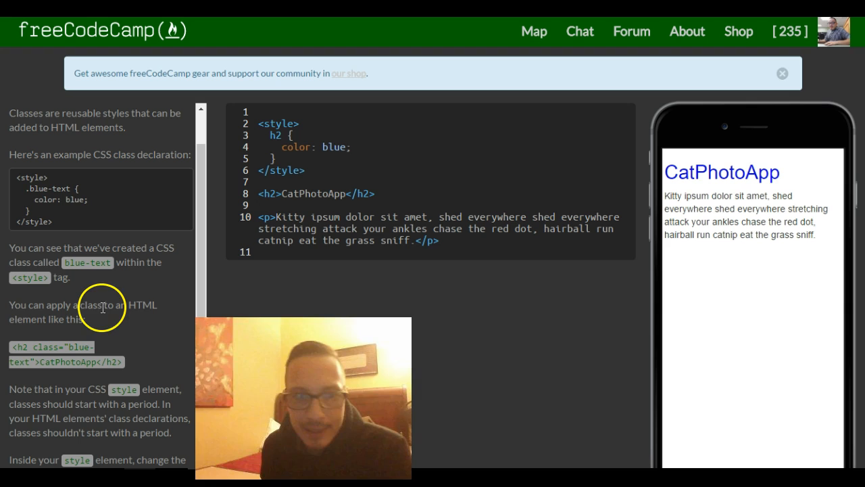
mouse_move(78, 316)
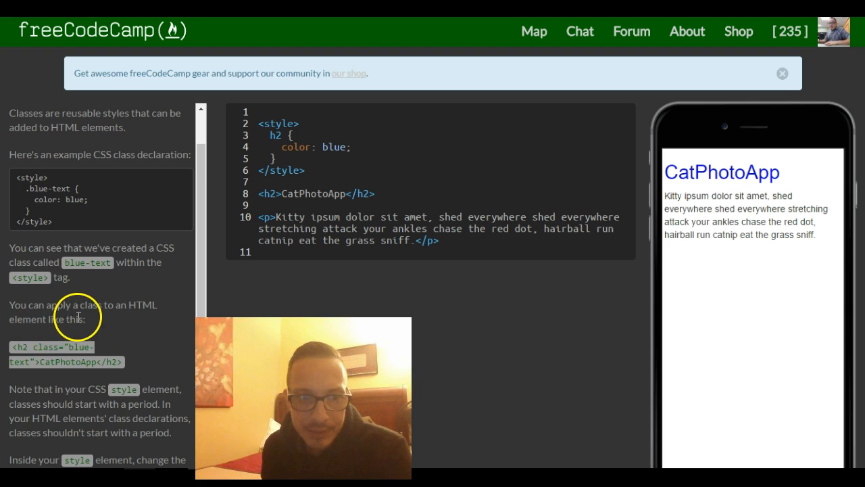
scroll("down", 3)
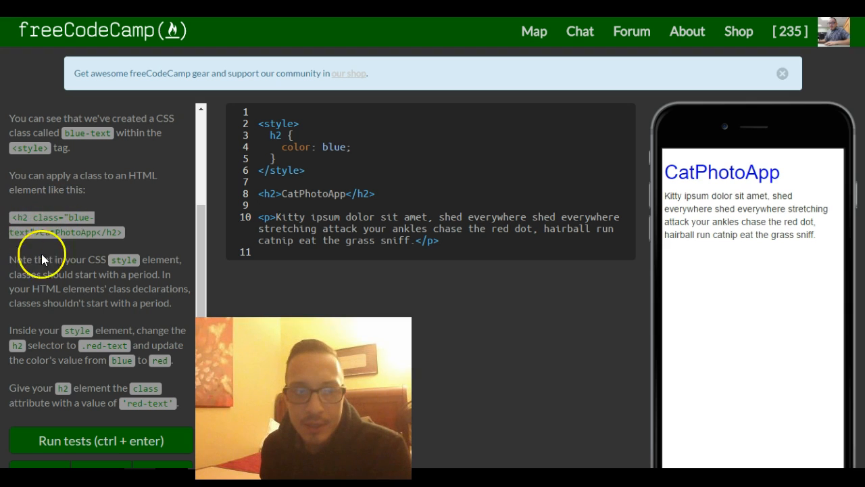
mouse_move(34, 224)
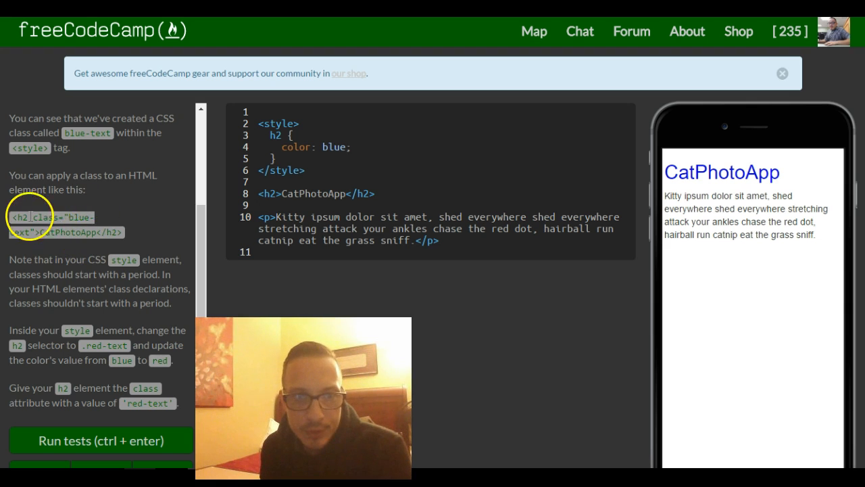
mouse_move(95, 227)
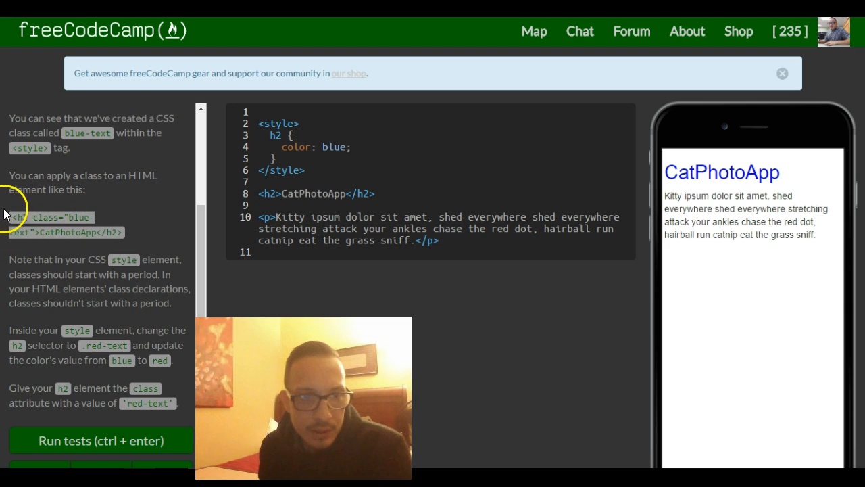
mouse_move(67, 216)
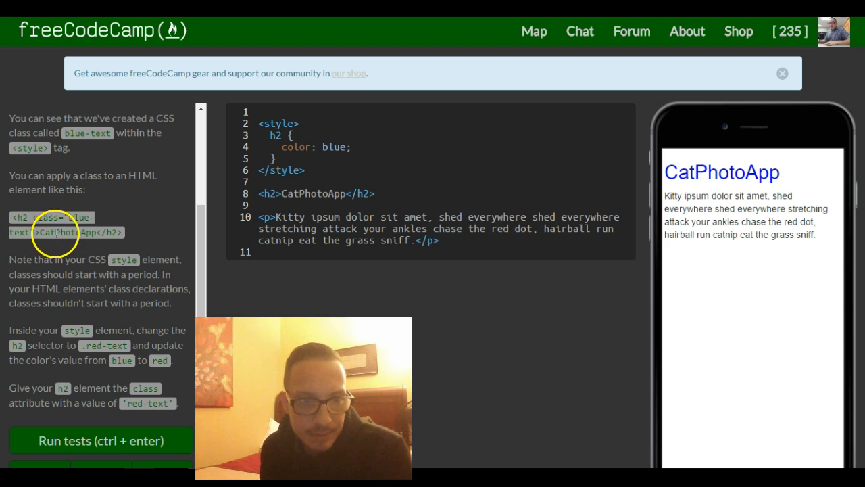
mouse_move(56, 262)
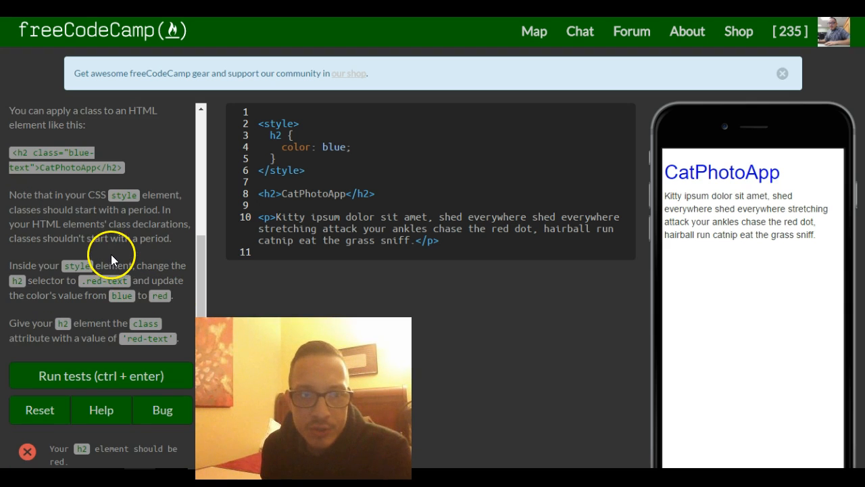
scroll("down", 3)
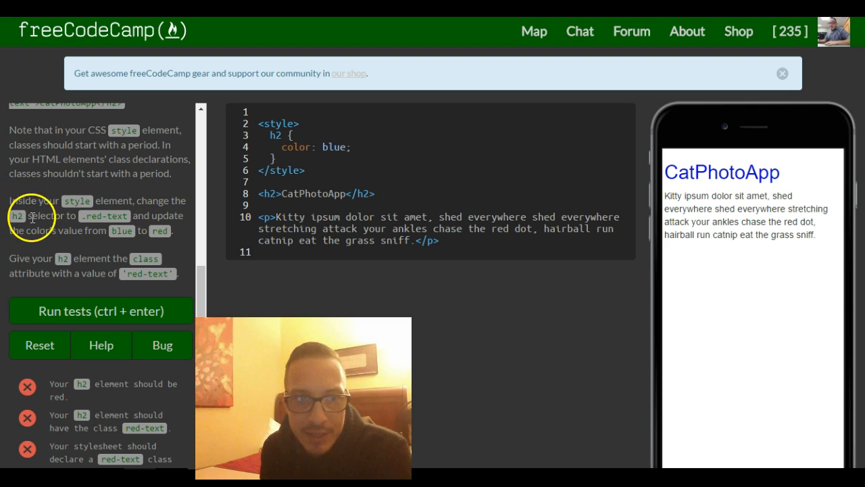
mouse_move(155, 217)
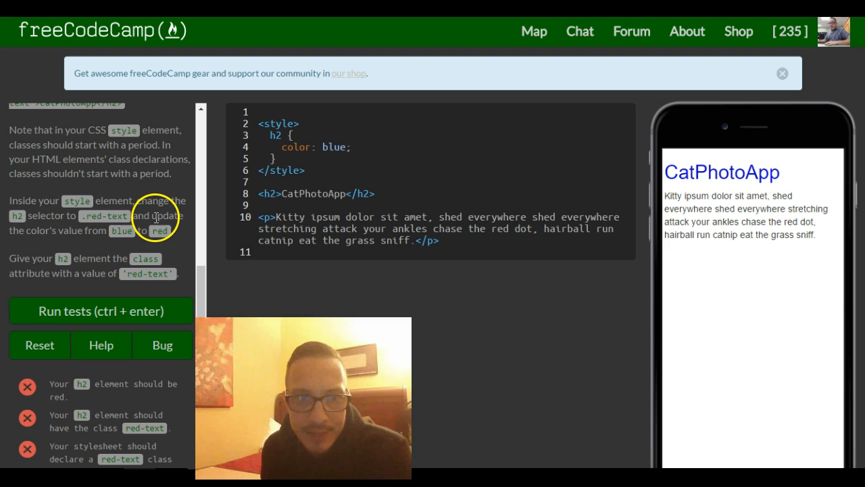
mouse_move(136, 237)
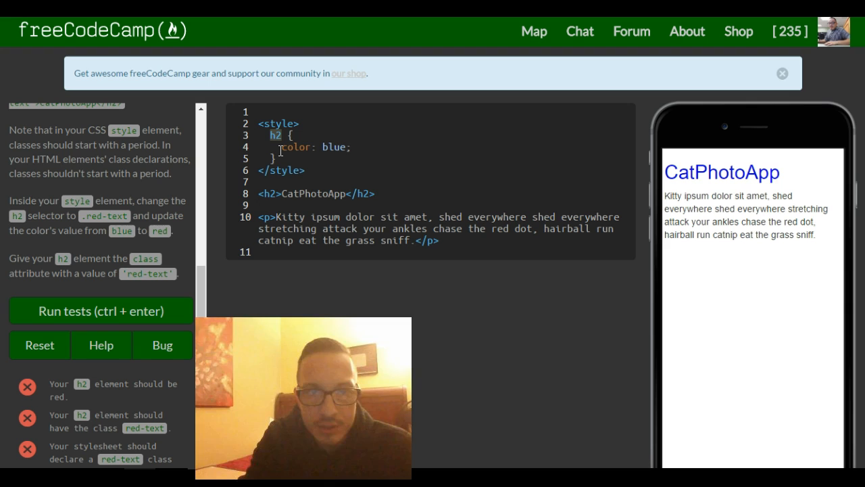
- Rewrite the h2 rule as a .red-text selector with color red instead of blue
type(".red")
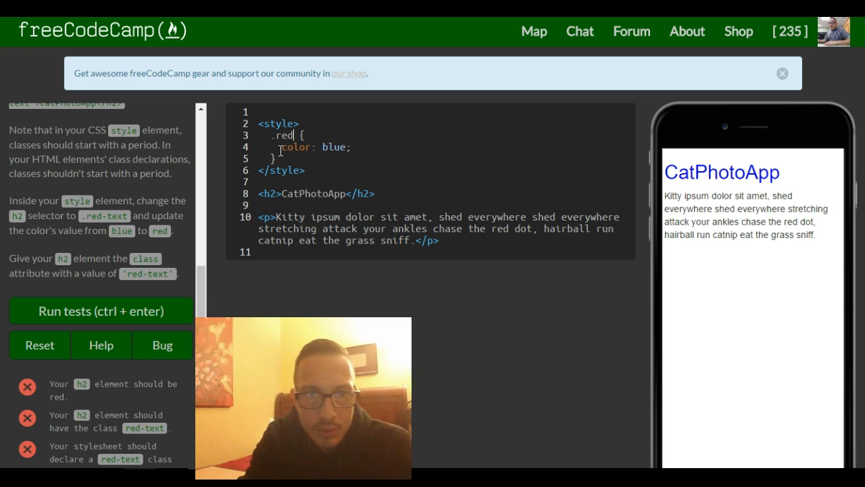
type("-tex")
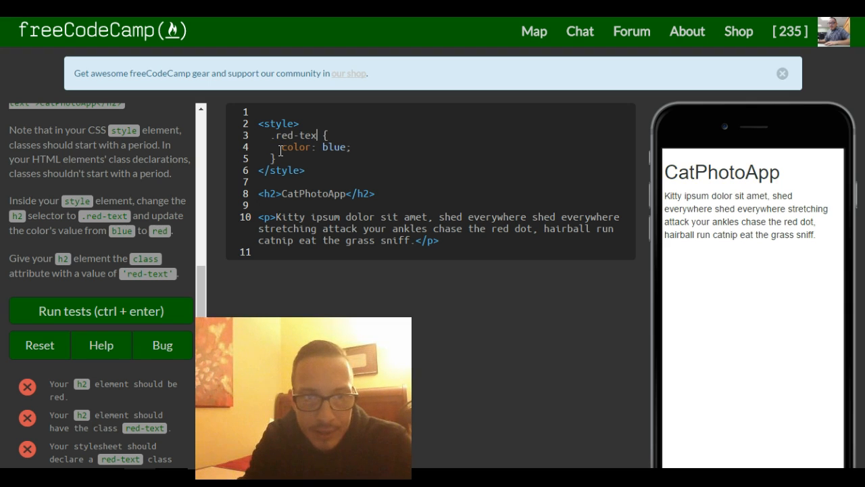
type("t")
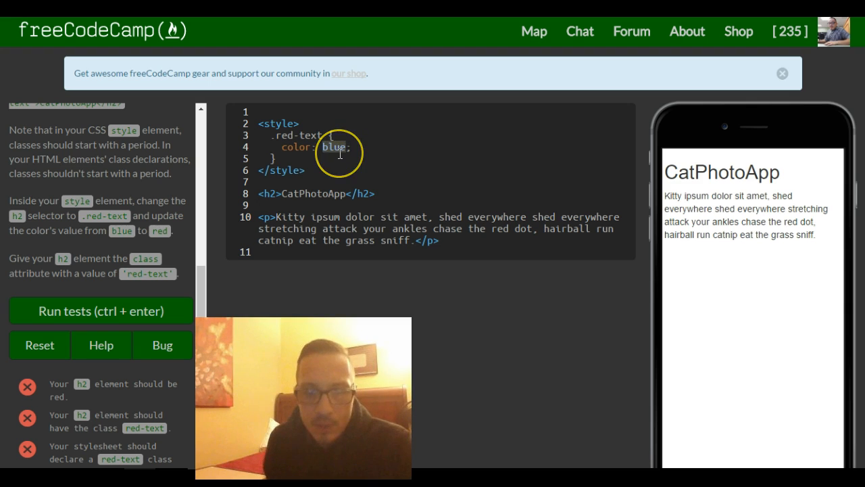
type("red")
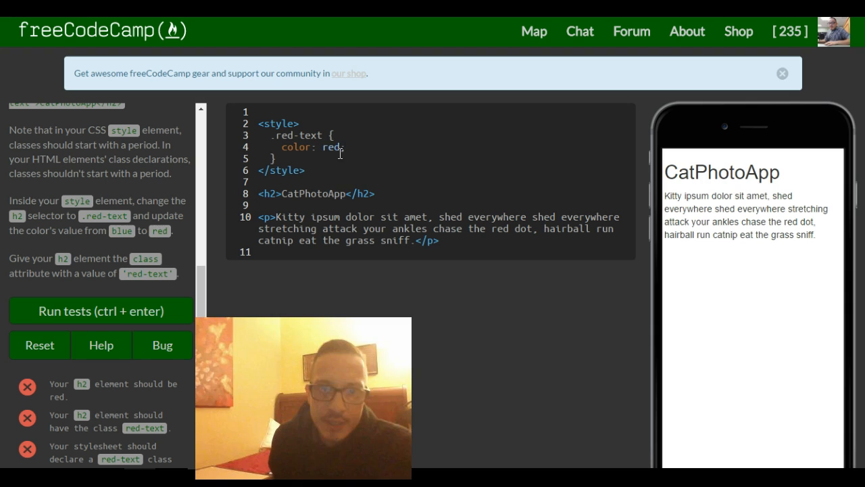
mouse_move(784, 178)
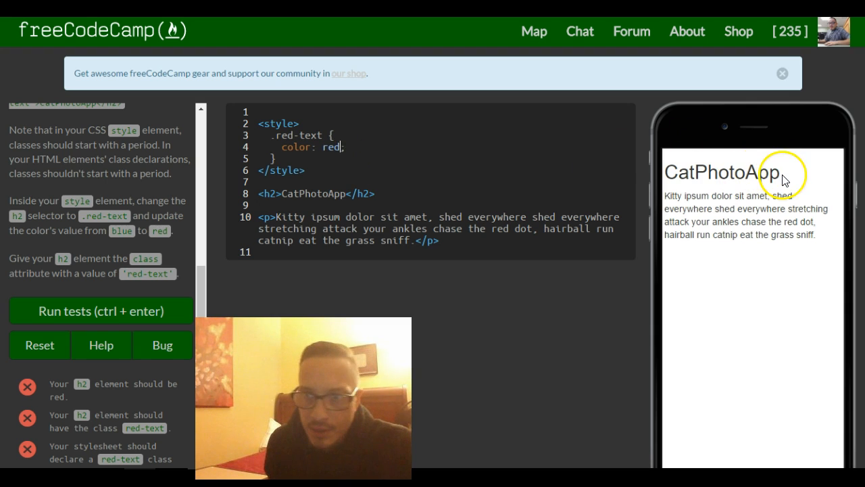
mouse_move(696, 190)
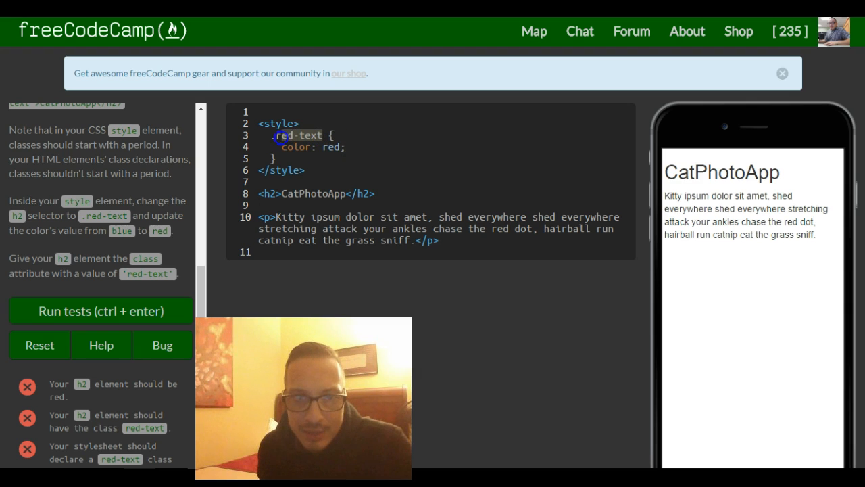
mouse_move(269, 182)
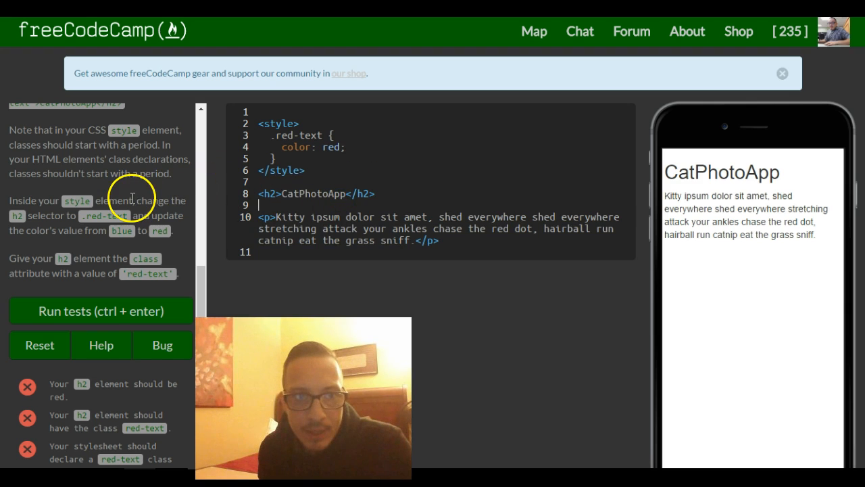
- Add class="red-text" to the opening h2 tag so CatPhotoApp renders red
scroll("up", 3)
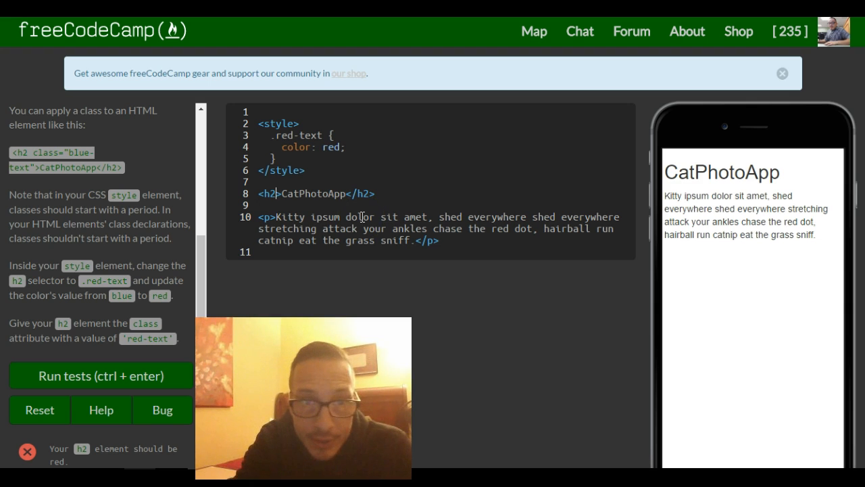
type("class =")
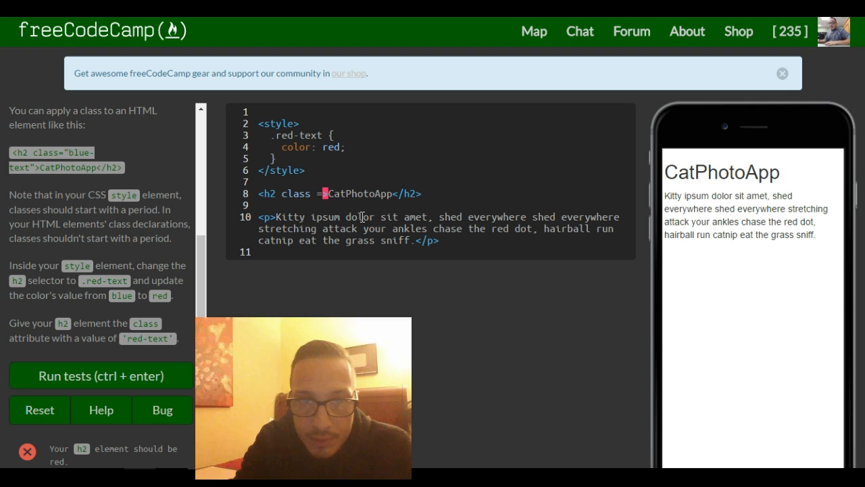
type("\"r")
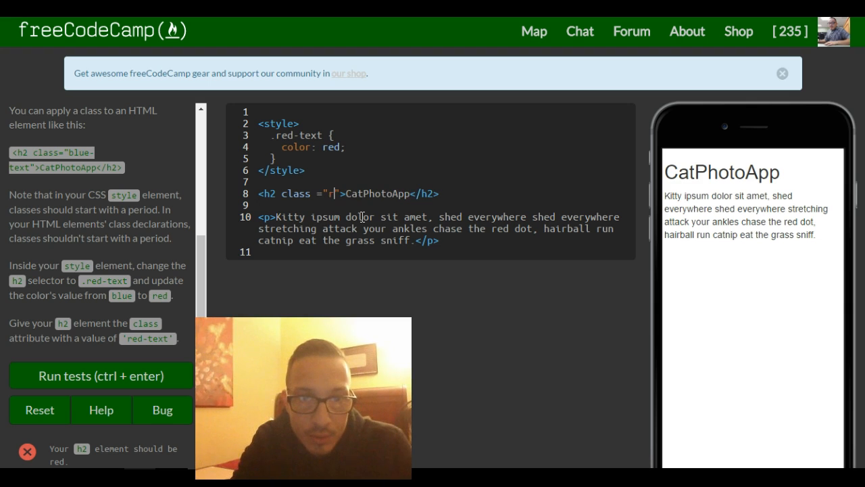
type("ed-")
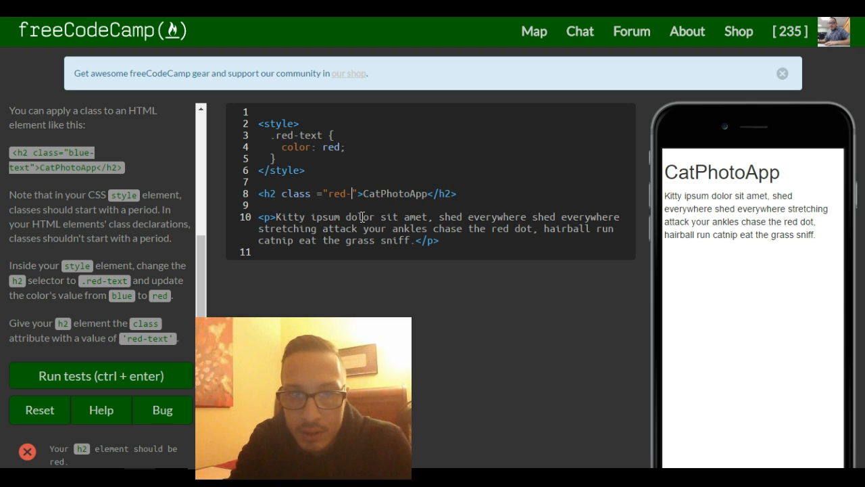
type("text")
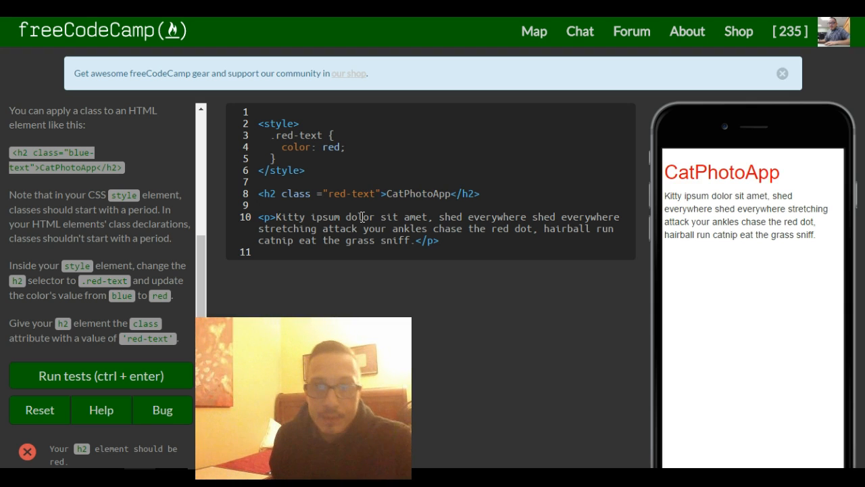
mouse_move(749, 169)
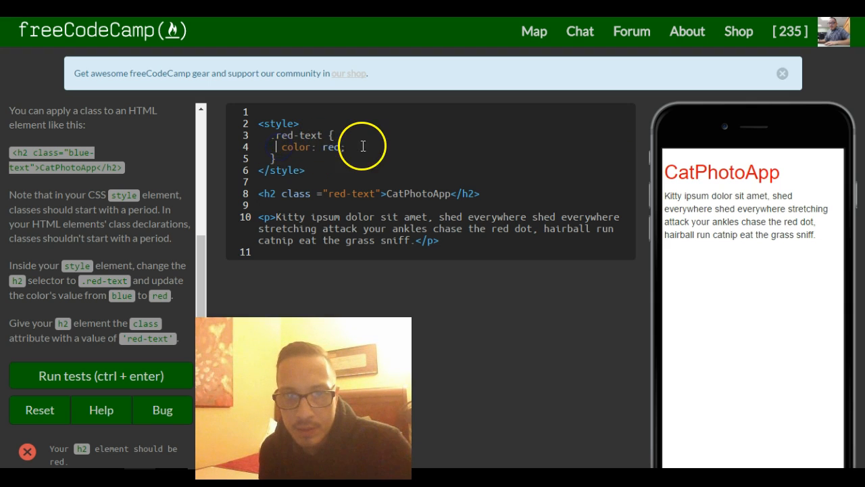
mouse_move(390, 189)
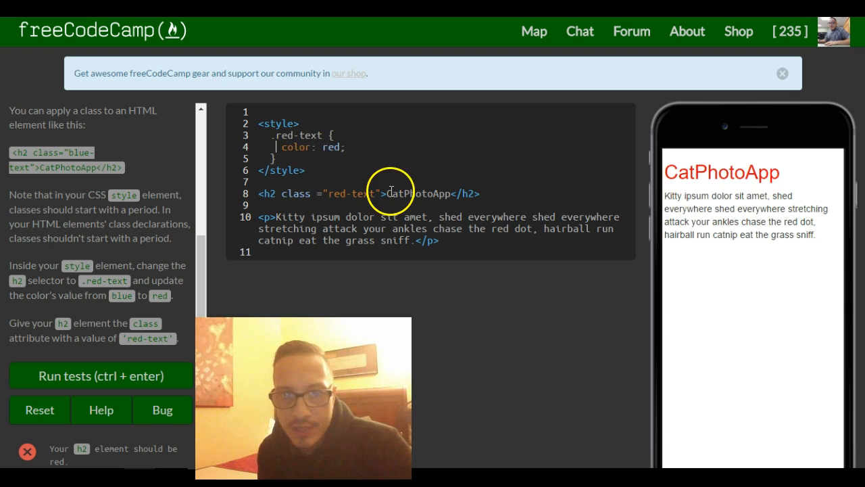
mouse_move(278, 218)
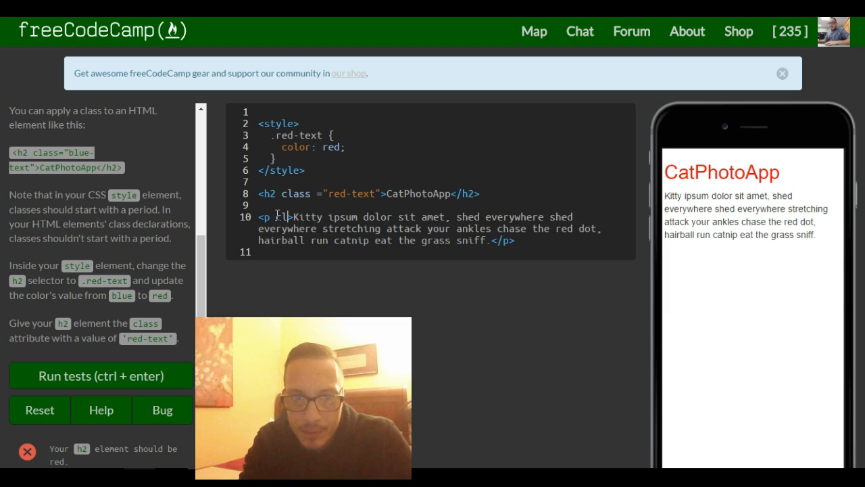
type("class")
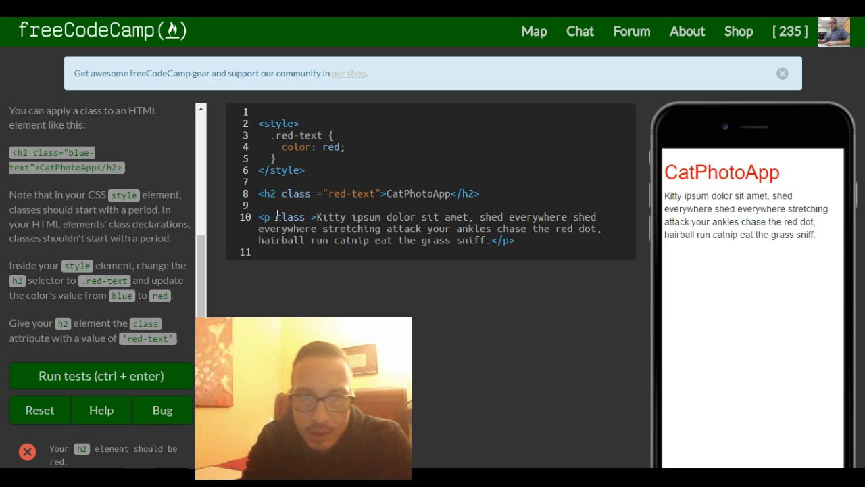
type("=\"red\"")
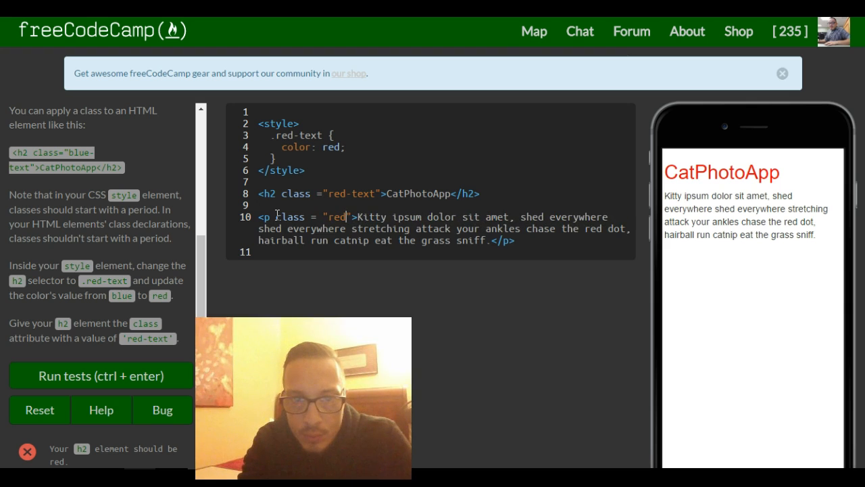
type("-text")
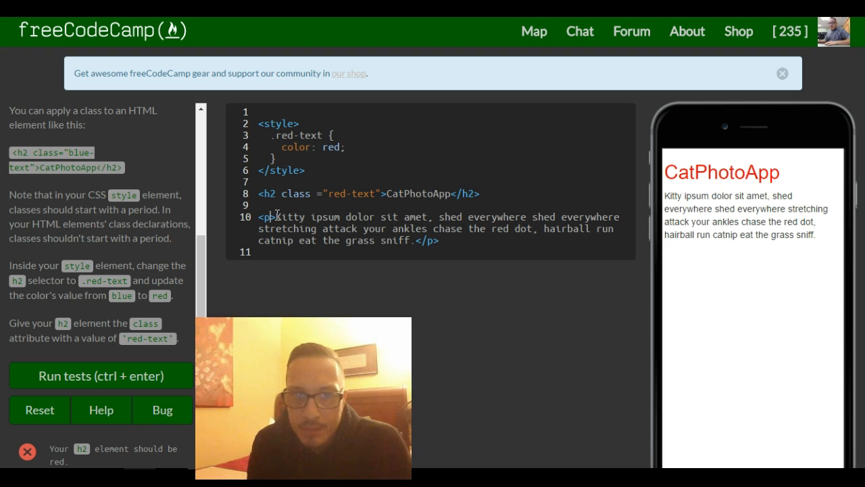
left_click(327, 135)
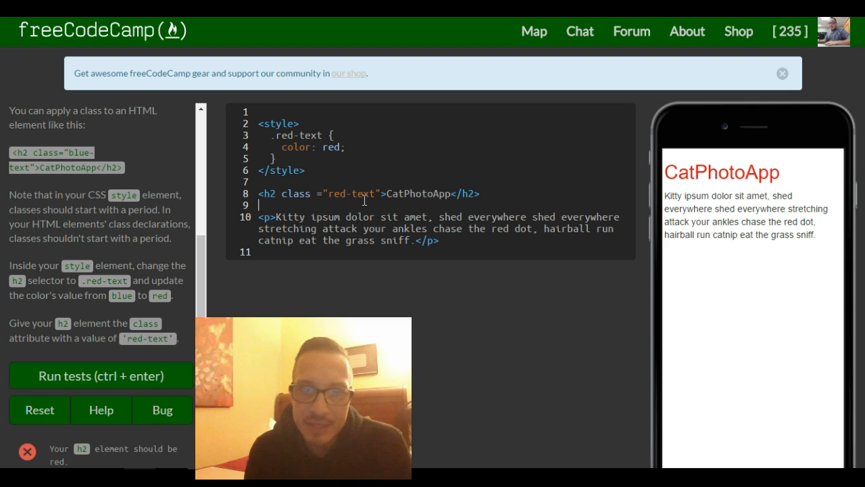
mouse_move(135, 211)
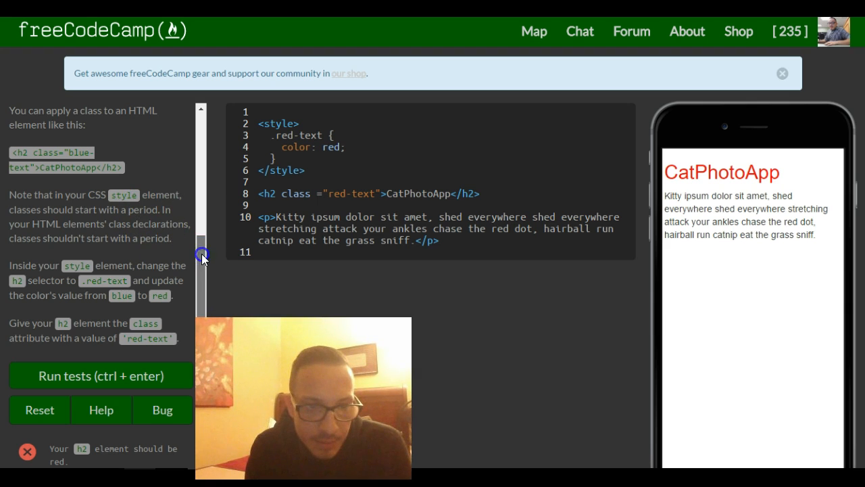
- Run the tests so every check passes and the 'Gotta code 'em all!' dialog appears
scroll("down", 3)
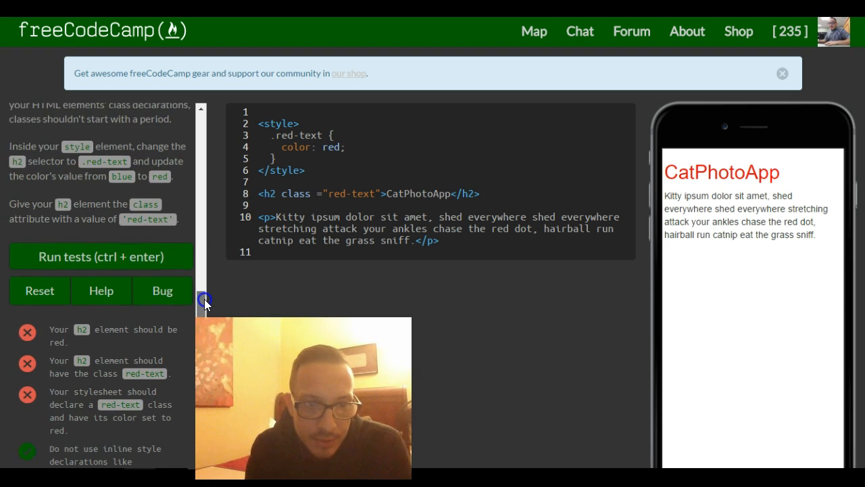
scroll("down", 3)
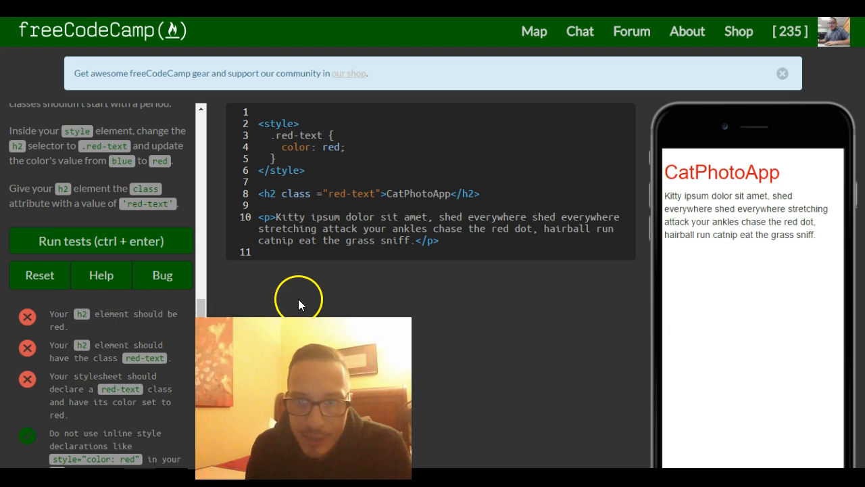
mouse_move(541, 187)
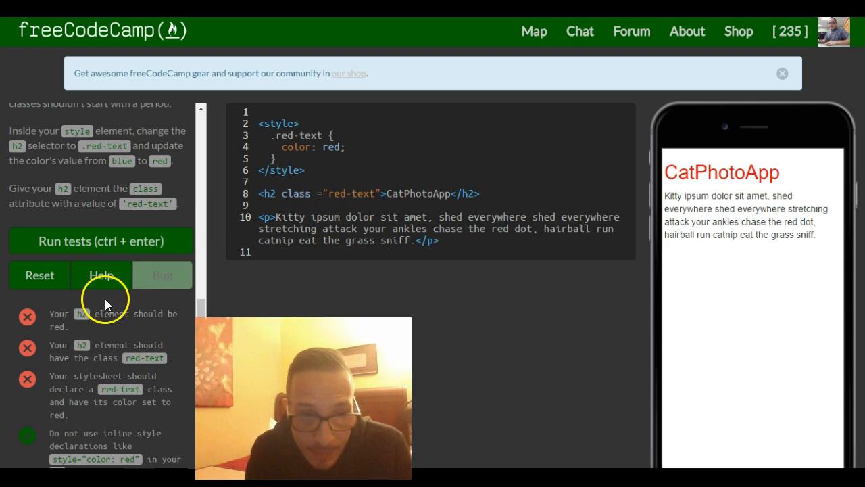
mouse_move(38, 408)
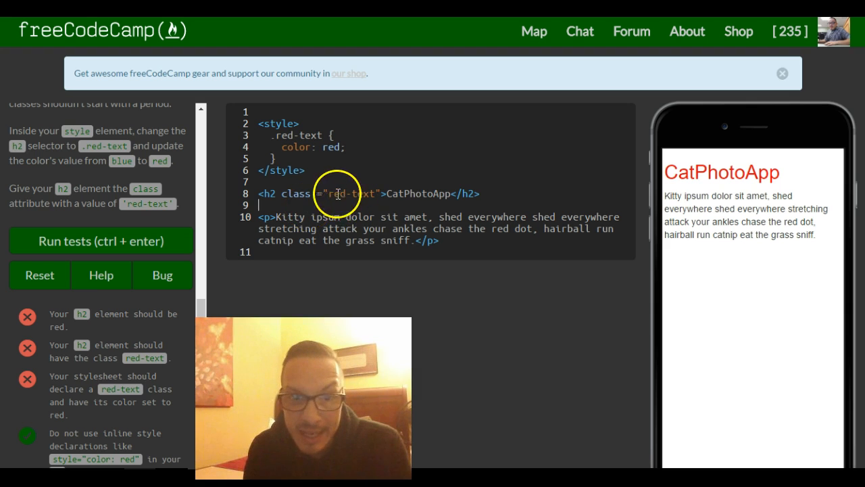
mouse_move(309, 163)
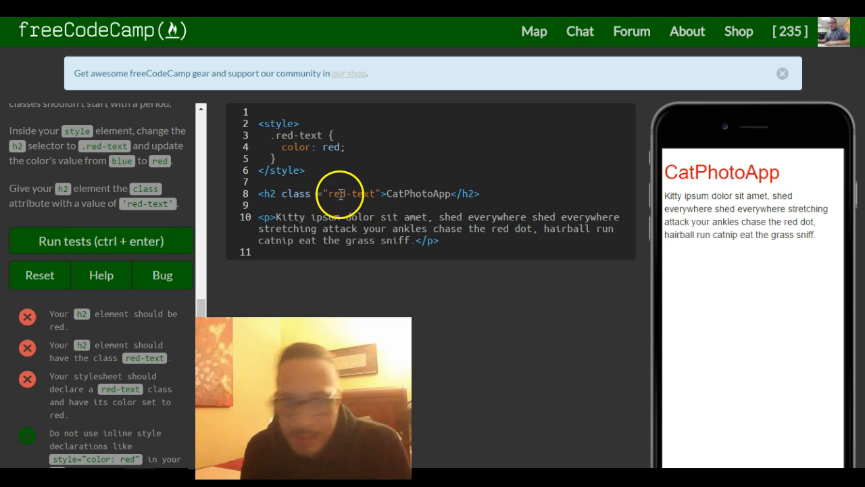
mouse_move(322, 194)
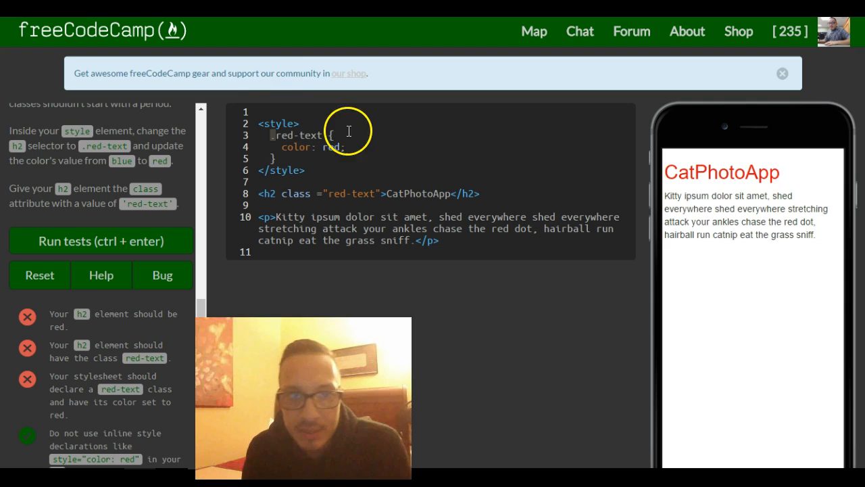
mouse_move(100, 241)
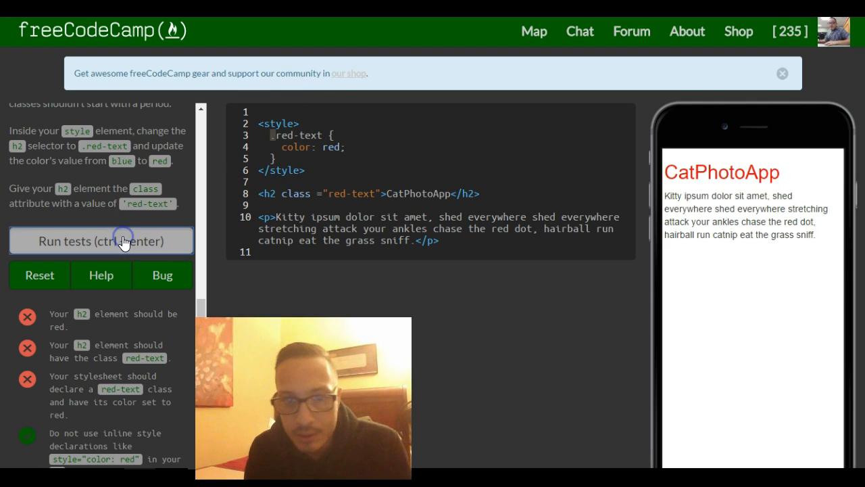
left_click(100, 240)
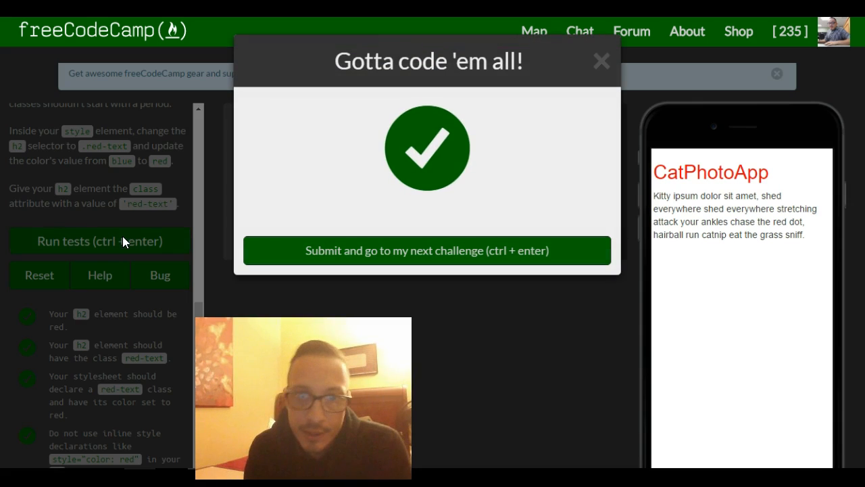